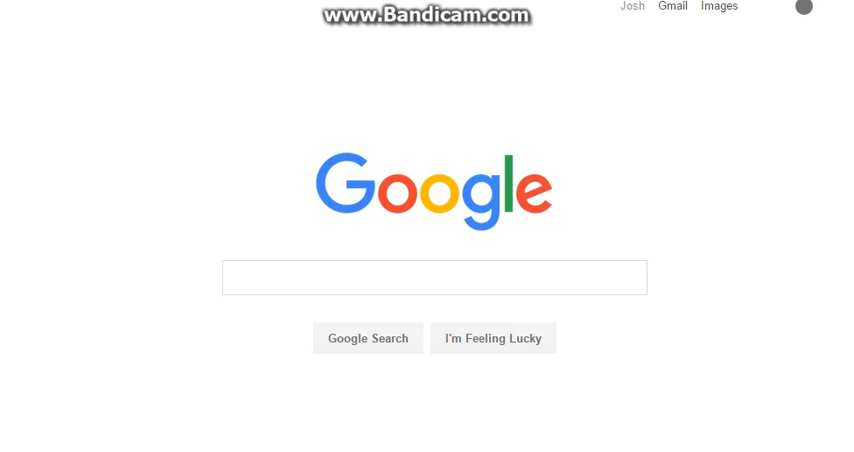
Step: Search Google for 'instagram' to list Instagram's site and Twitter feed
{"action": "left_click", "coordinate": [435, 278]}
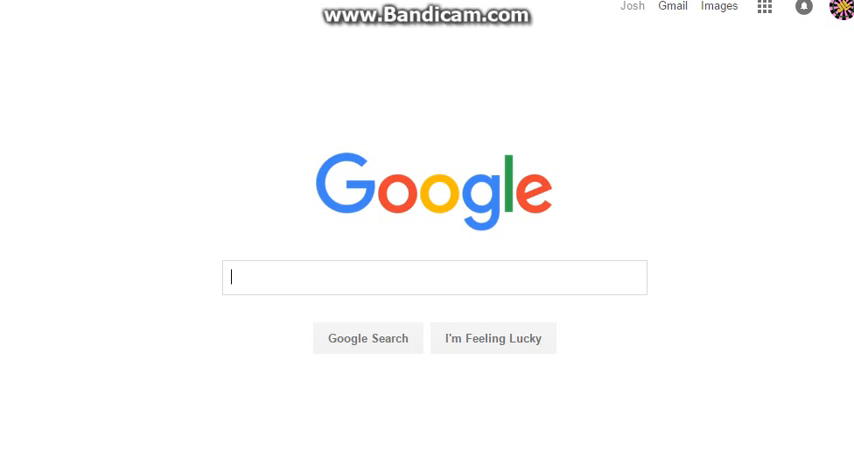
{"action": "left_click", "coordinate": [434, 277]}
{"action": "type", "text": "kikvfoc"}
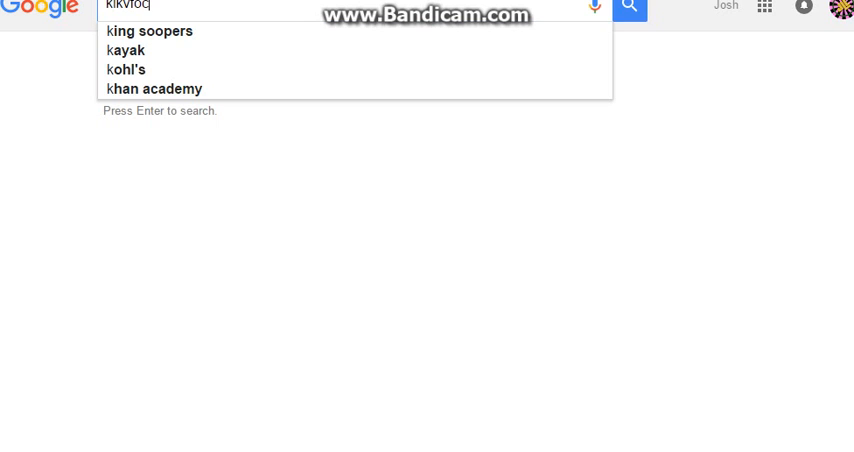
{"action": "type", "text": "instagram"}
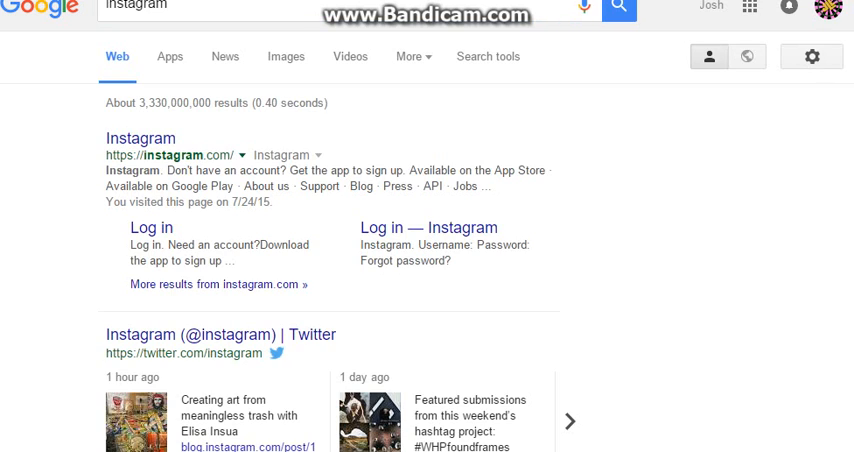
Step: Replace the typed 'crappy coumputer' query with 'joshlimonlemon' and search it
{"action": "type", "text": "crappy coumputer"}
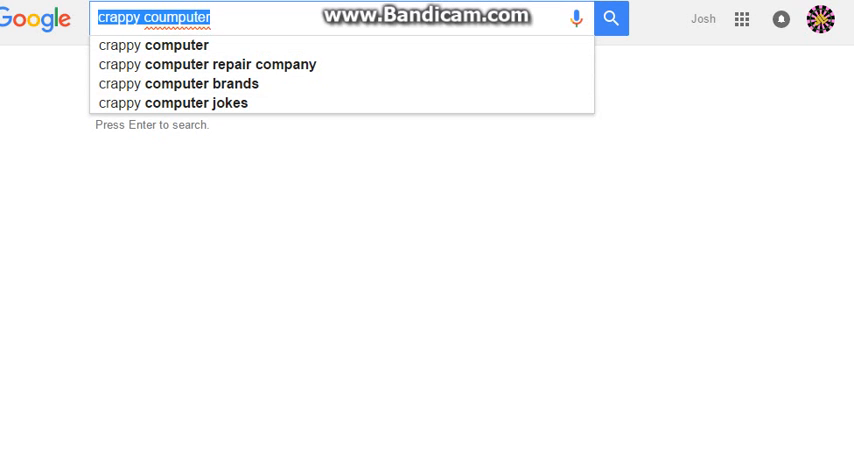
{"action": "type", "text": "joshlimonlemon"}
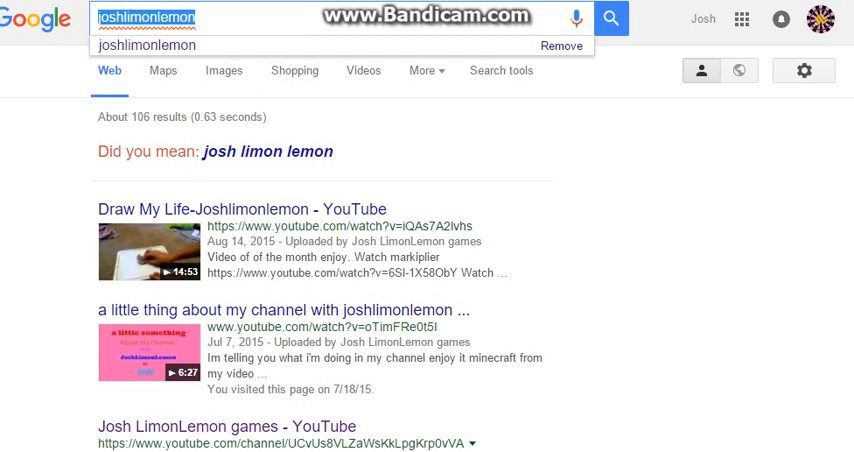
{"action": "scroll", "scroll_direction": "down", "scroll_amount": 3}
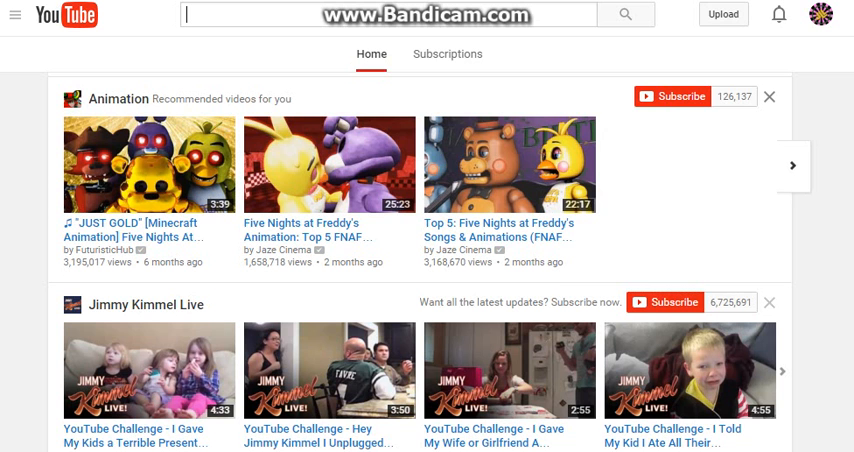
Step: Scroll through YouTube's recommended home feed, then head back to Google
{"action": "scroll", "scroll_direction": "down", "scroll_amount": 3}
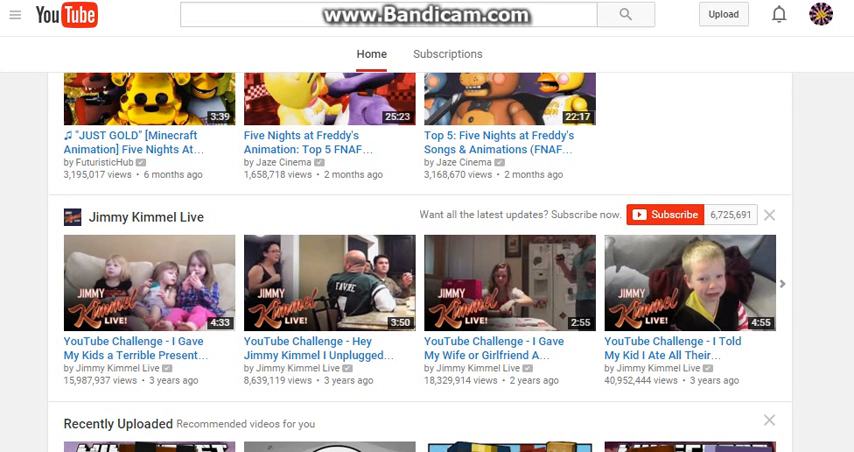
{"action": "scroll", "scroll_direction": "down", "scroll_amount": 3}
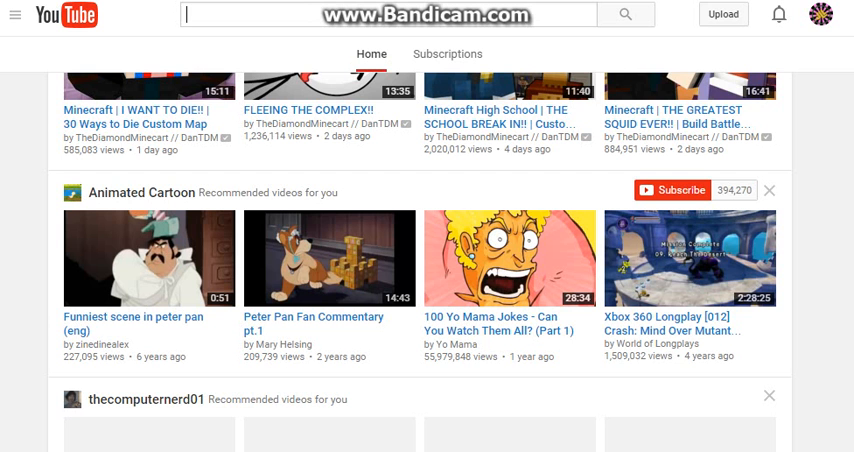
{"action": "scroll", "scroll_direction": "down", "scroll_amount": 3}
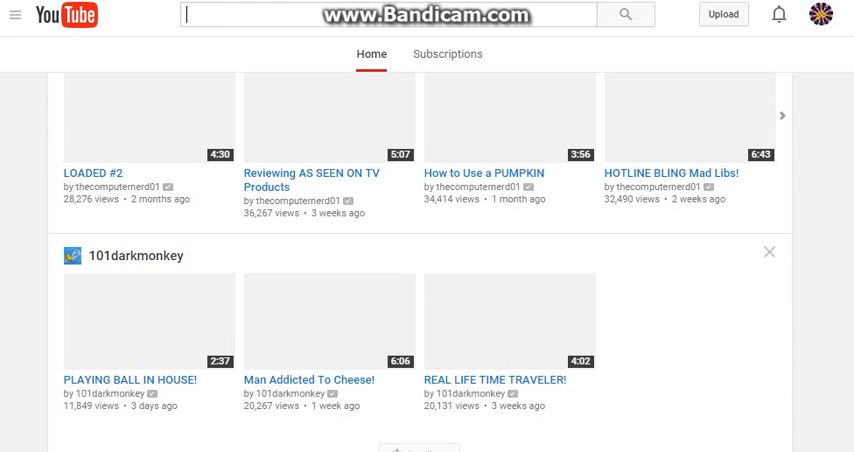
{"action": "scroll", "scroll_direction": "down", "scroll_amount": 3}
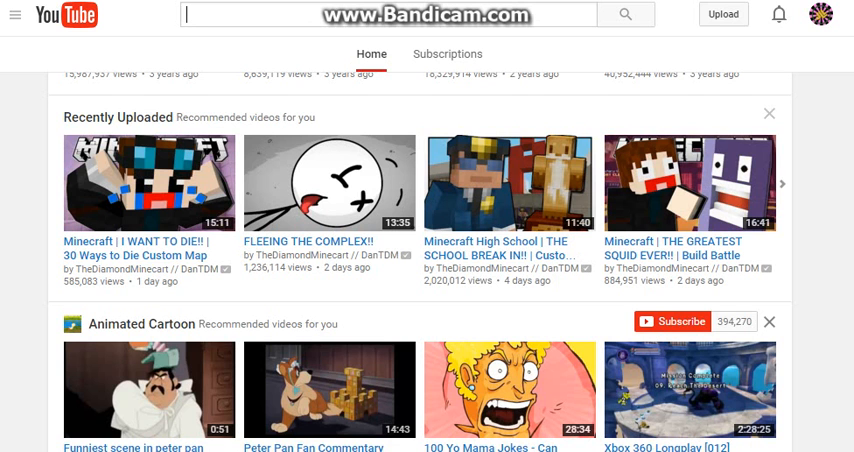
{"action": "scroll", "scroll_direction": "up", "scroll_amount": 3}
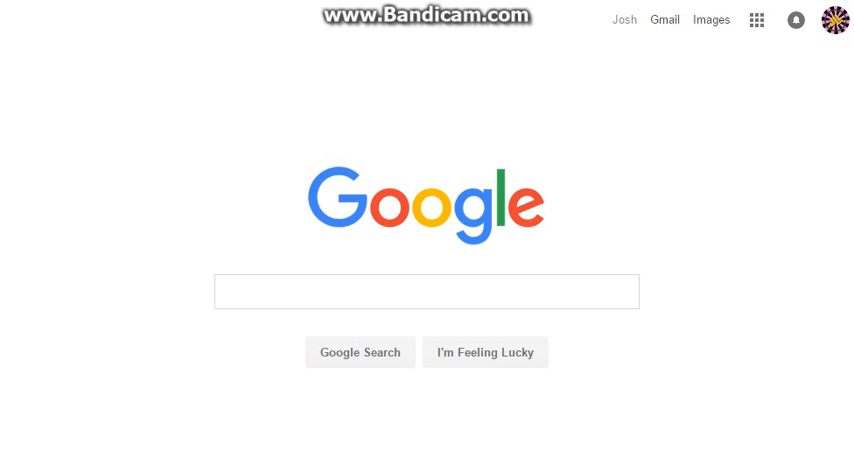
Step: Type 'crappy coumputer realy?' into the Google search box and select it unsubmitted
{"action": "left_click", "coordinate": [426, 291]}
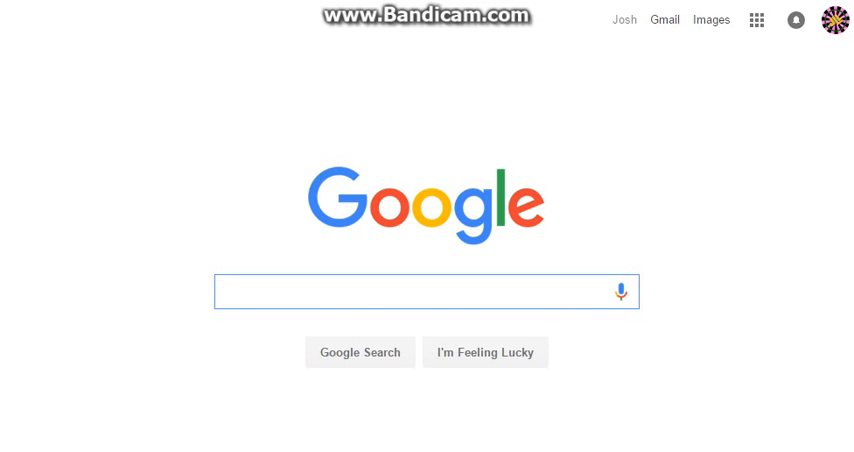
{"action": "type", "text": "crapp"}
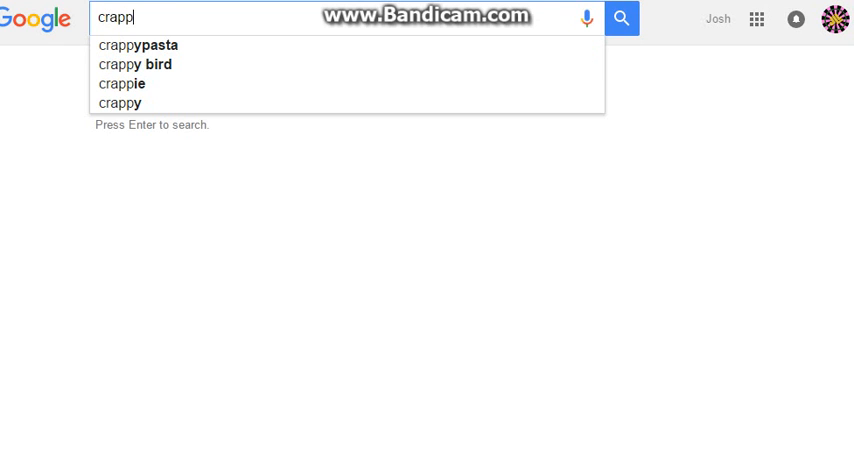
{"action": "type", "text": "y coumput"}
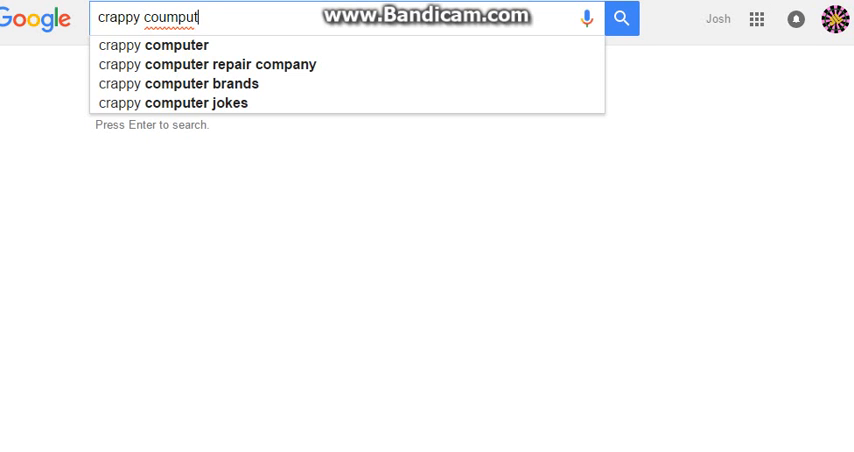
{"action": "type", "text": "er realy?"}
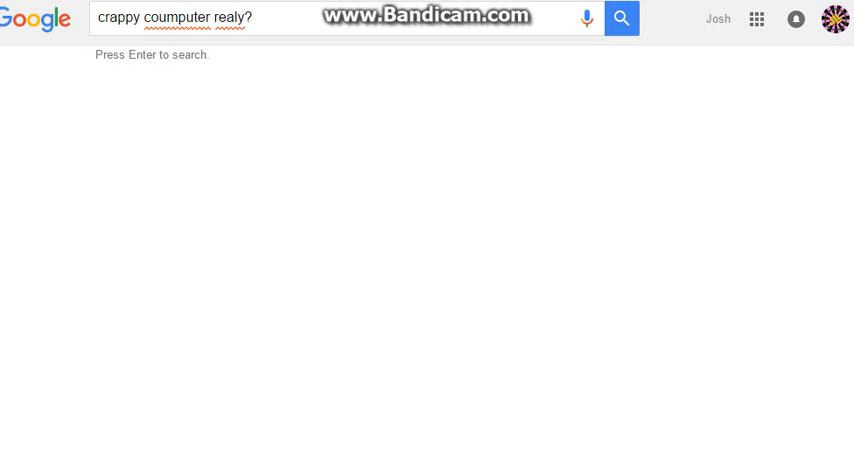
{"action": "triple_click", "coordinate": [185, 22]}
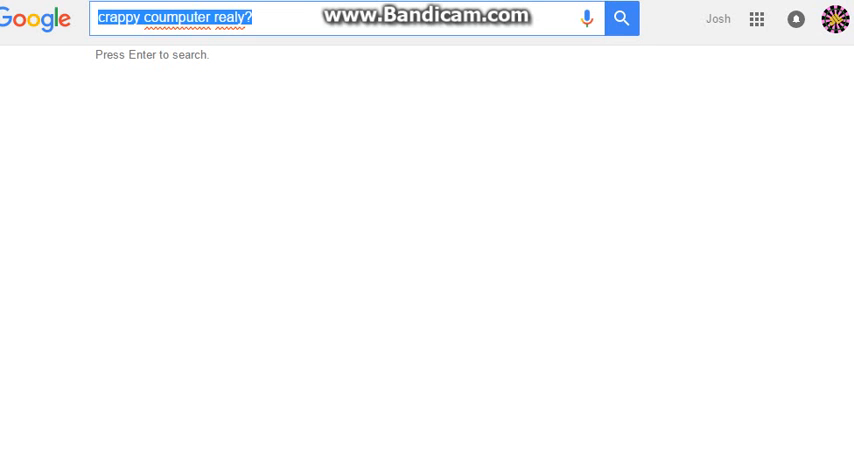